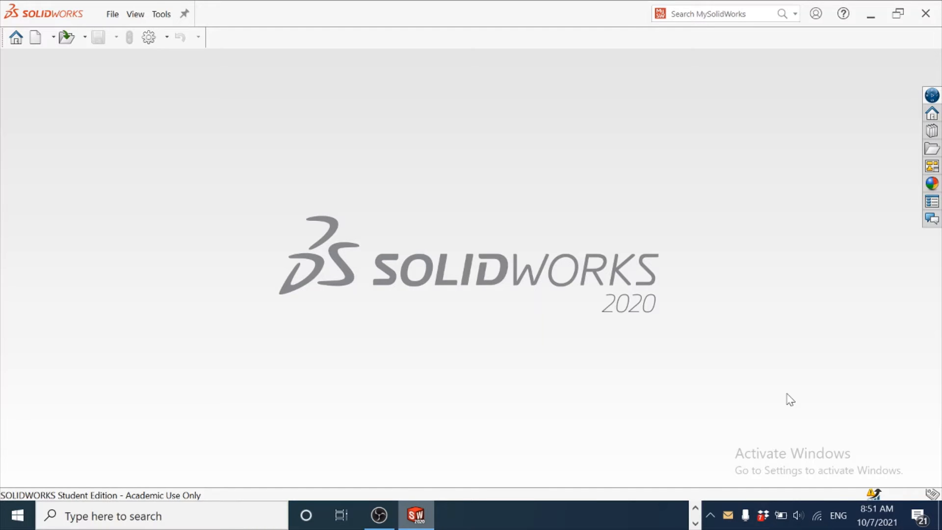
pyautogui.moveTo(742, 371)
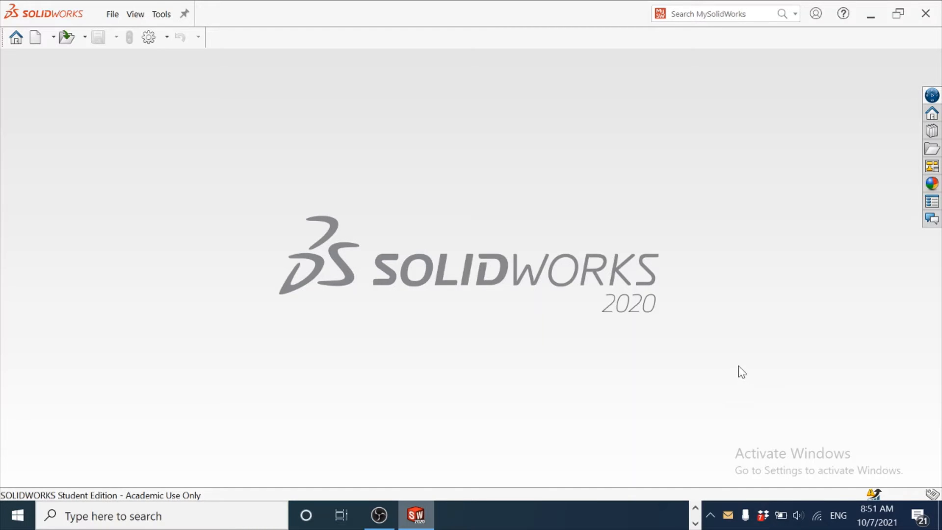
# - Create a new Part document from the New SOLIDWORKS Document dialog
pyautogui.click(35, 37)
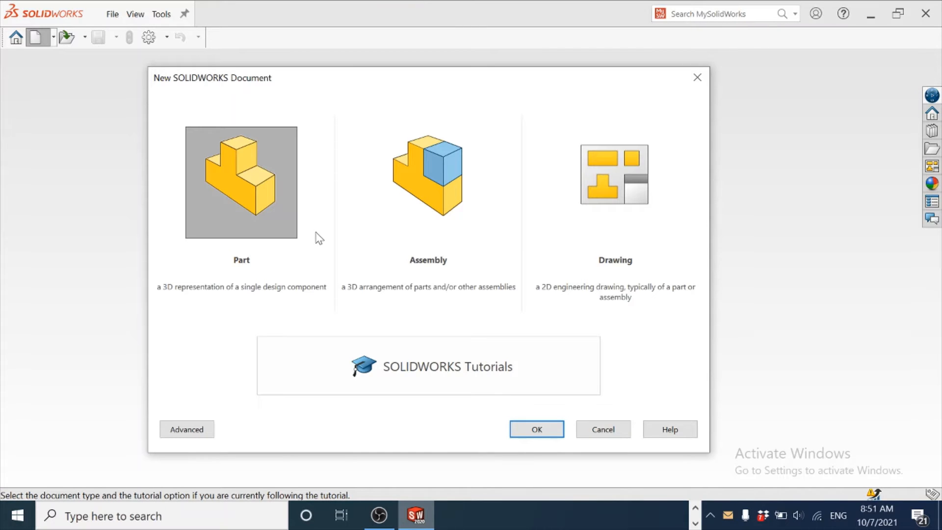
pyautogui.click(536, 429)
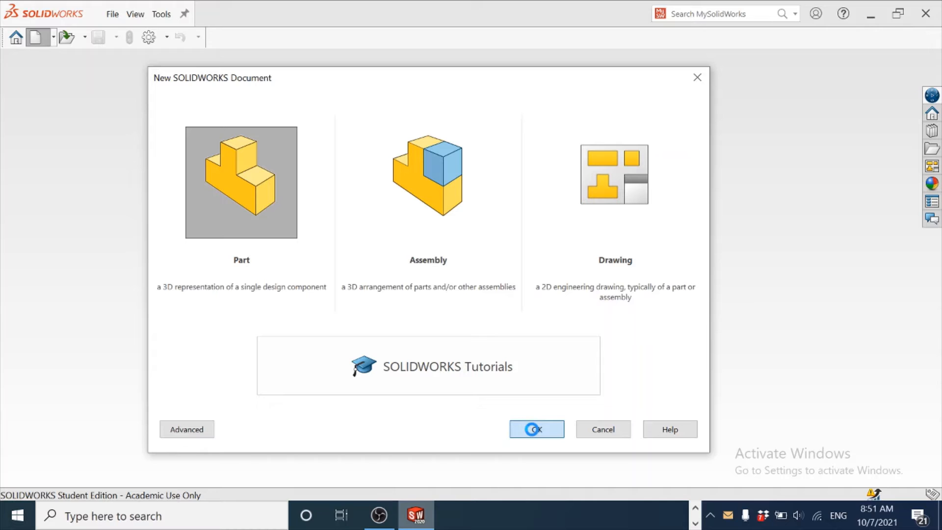
pyautogui.click(535, 429)
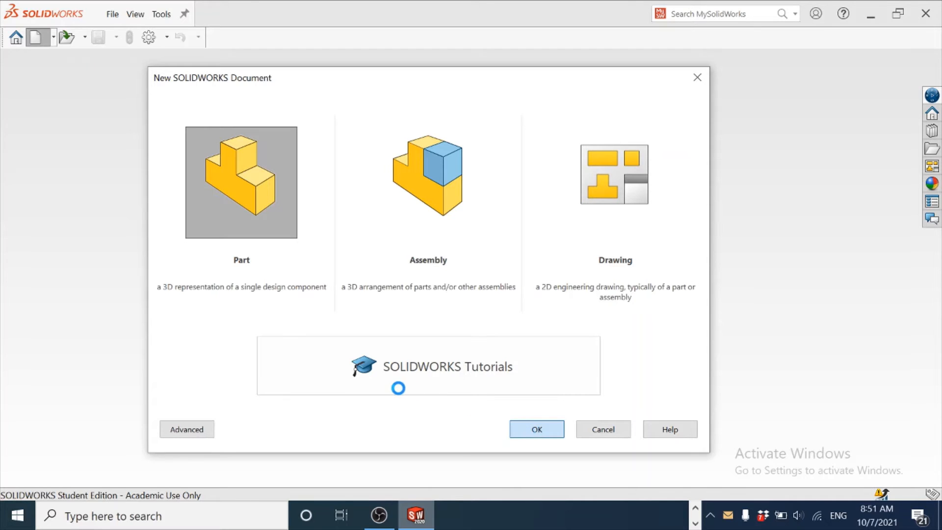
pyautogui.moveTo(302, 271)
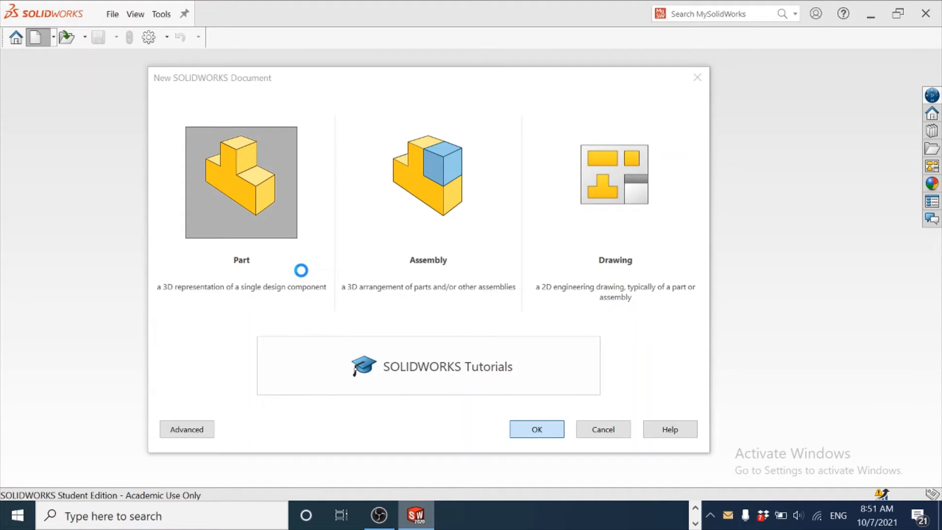
pyautogui.click(535, 429)
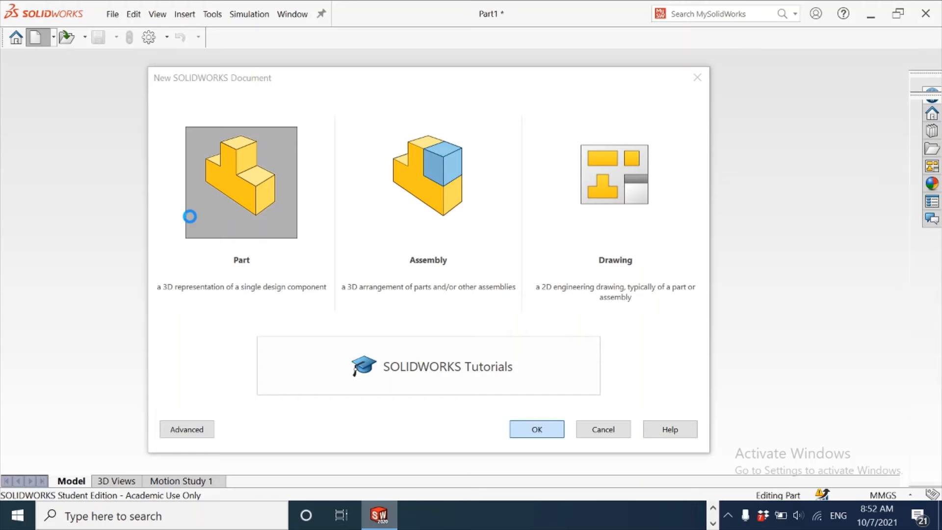
# - Switch the part's unit system from MMGS to IPS via the status bar
pyautogui.click(535, 429)
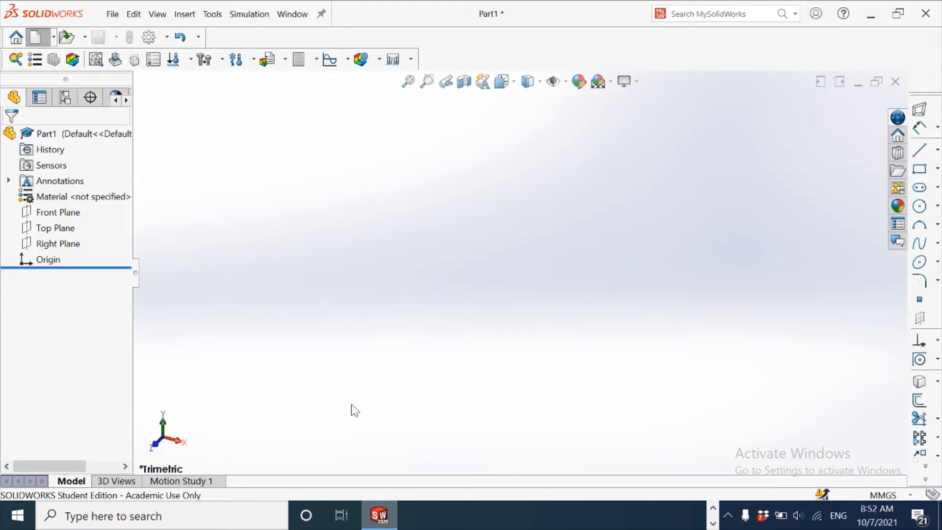
pyautogui.moveTo(896, 505)
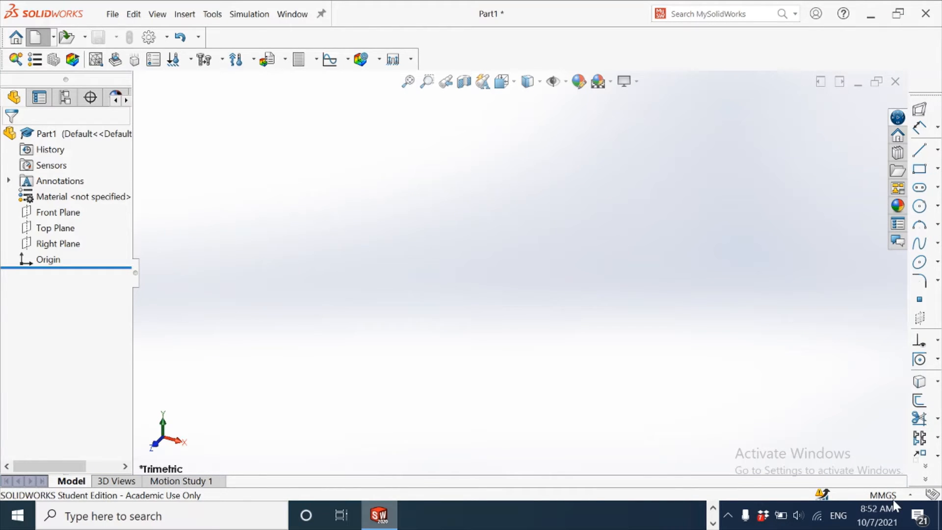
pyautogui.click(745, 115)
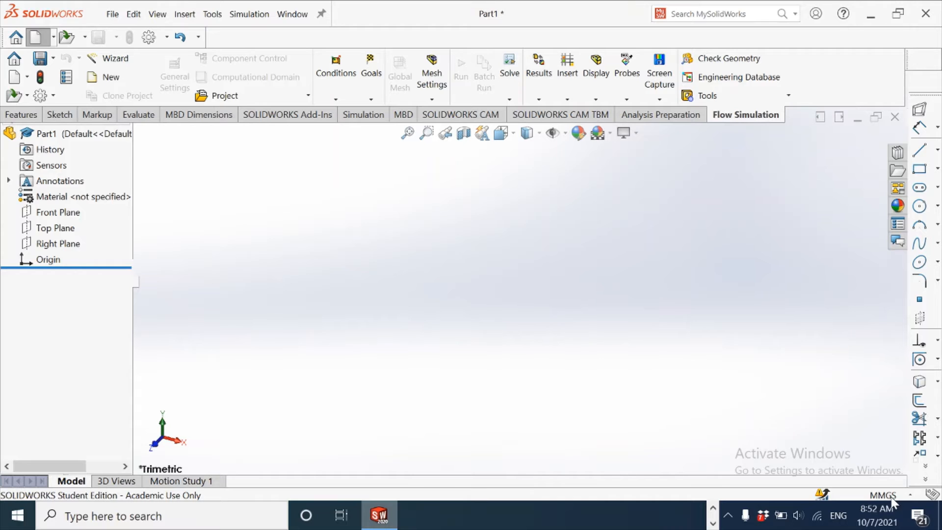
pyautogui.click(883, 494)
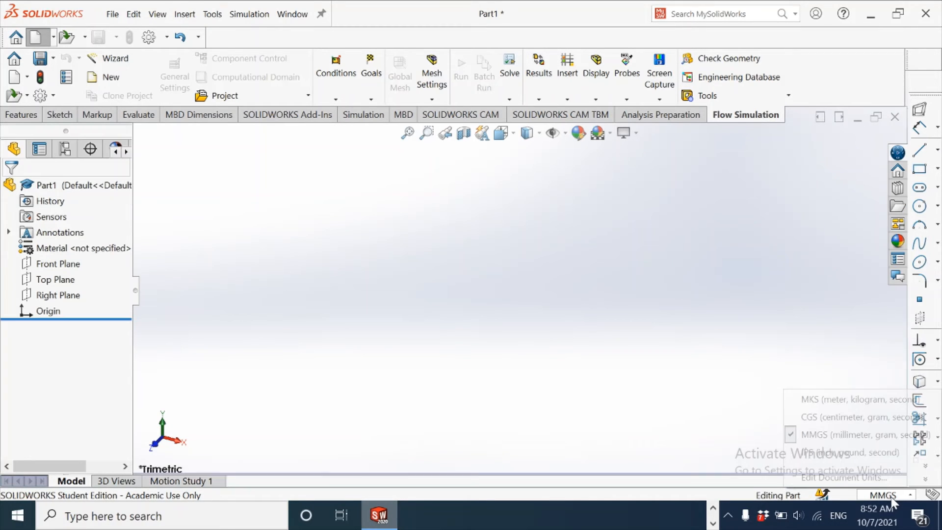
pyautogui.click(846, 452)
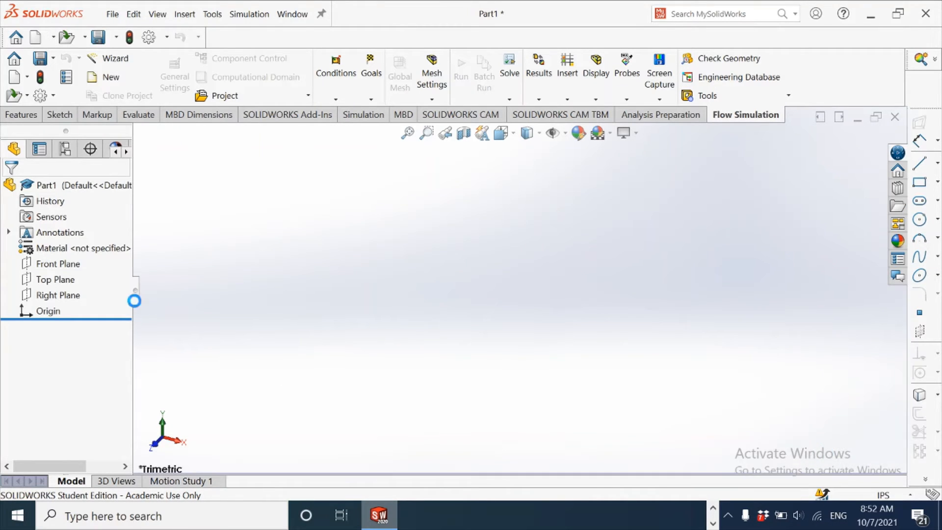
# - Begin a new sketch on the Front Plane for the block profile
pyautogui.click(54, 263)
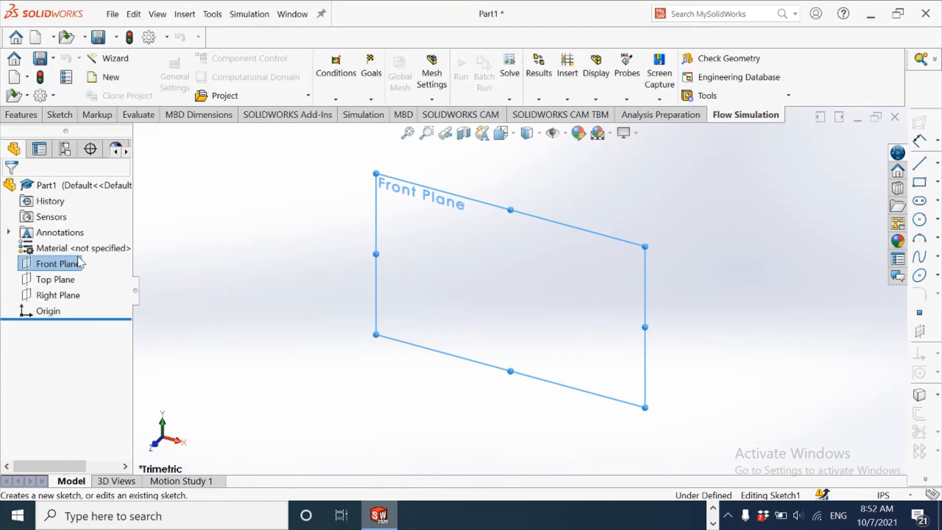
pyautogui.click(59, 115)
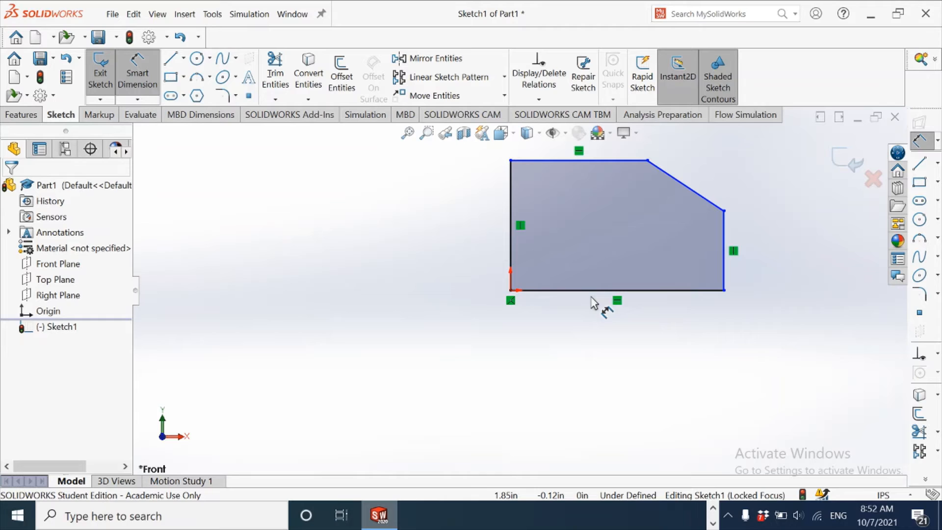
# - Dimension the profile's 4.56 base length and 2.12 height
pyautogui.click(617, 290)
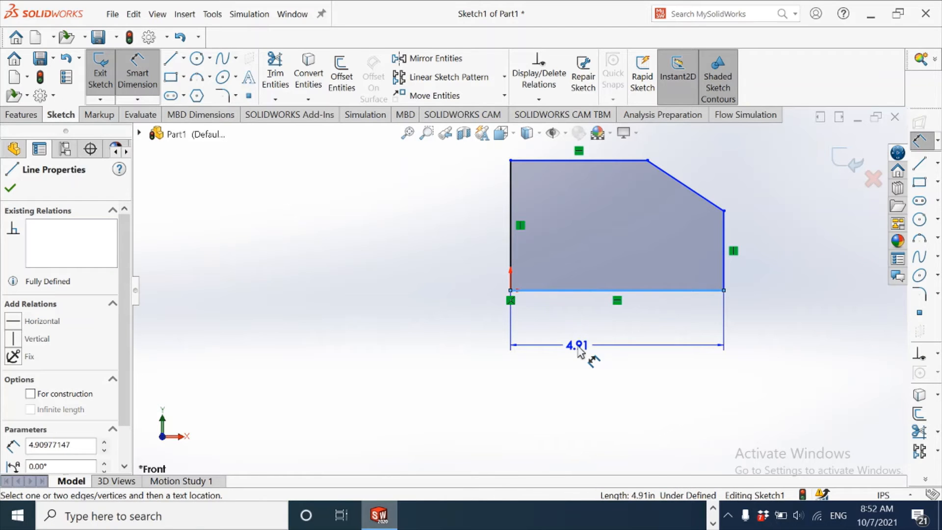
pyautogui.click(576, 345)
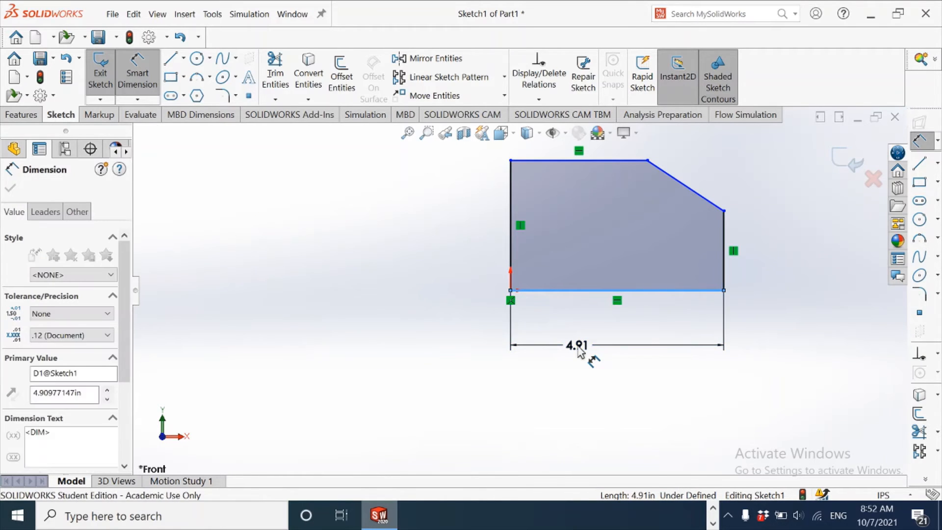
pyautogui.click(576, 344)
pyautogui.write('4.')
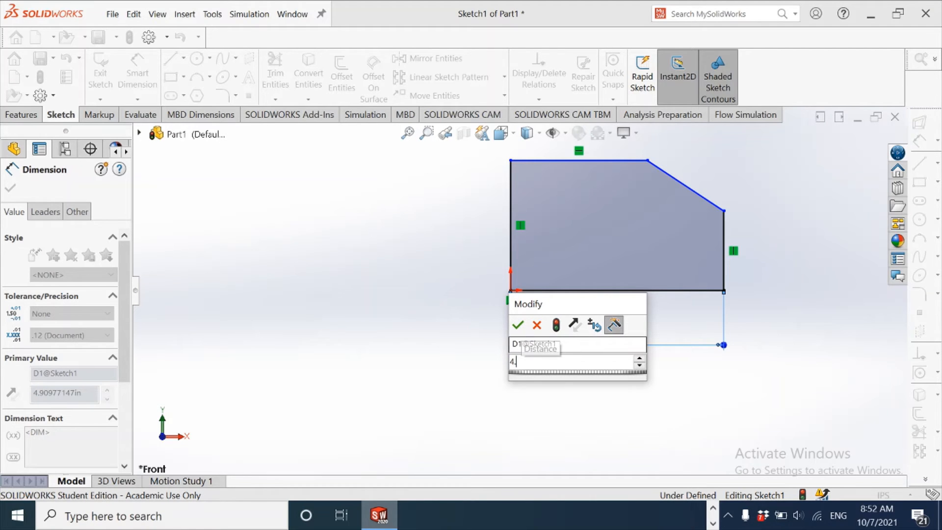
pyautogui.click(518, 325)
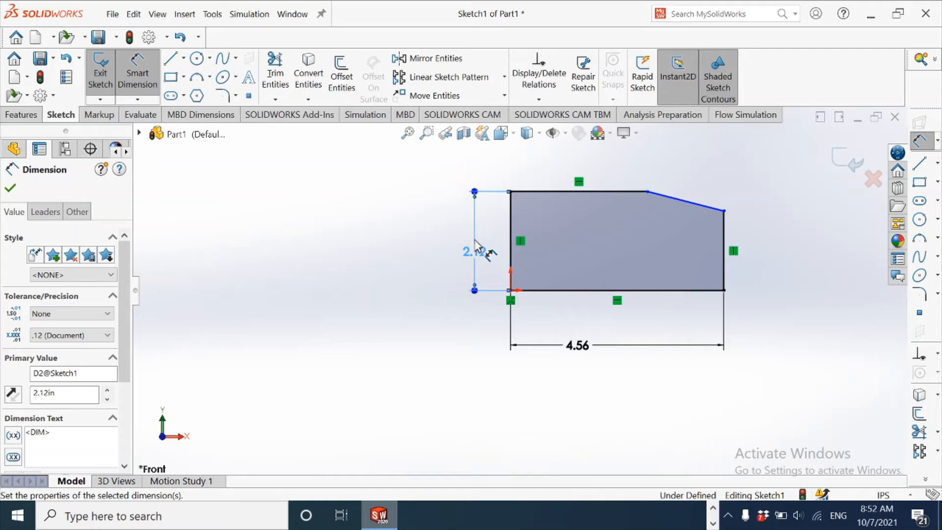
pyautogui.click(638, 195)
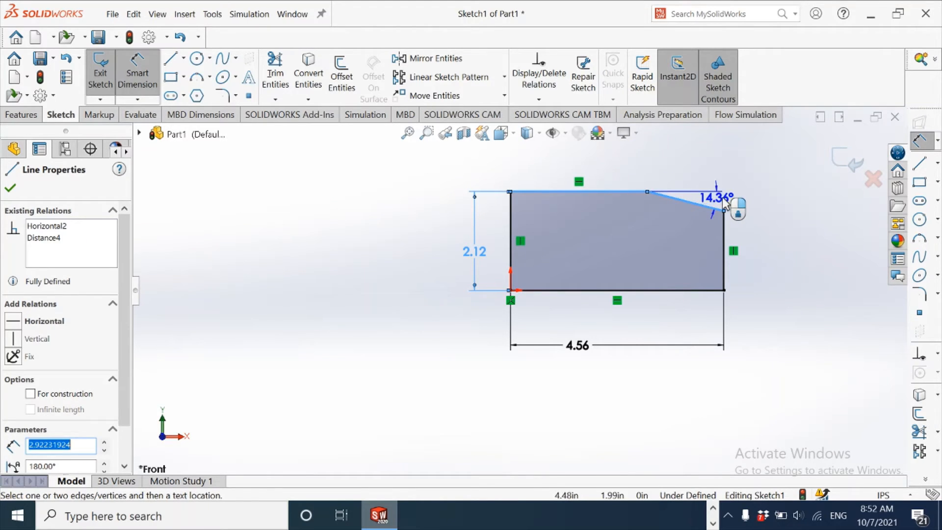
# - Dimension the 30° slope and 2.56 top edge, fully defining the sketch
pyautogui.click(721, 197)
pyautogui.write('30')
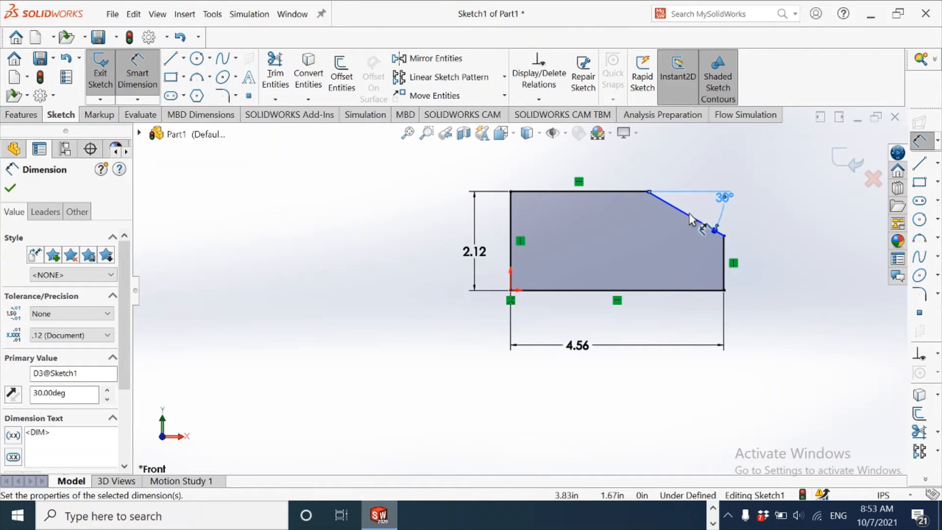
pyautogui.click(684, 192)
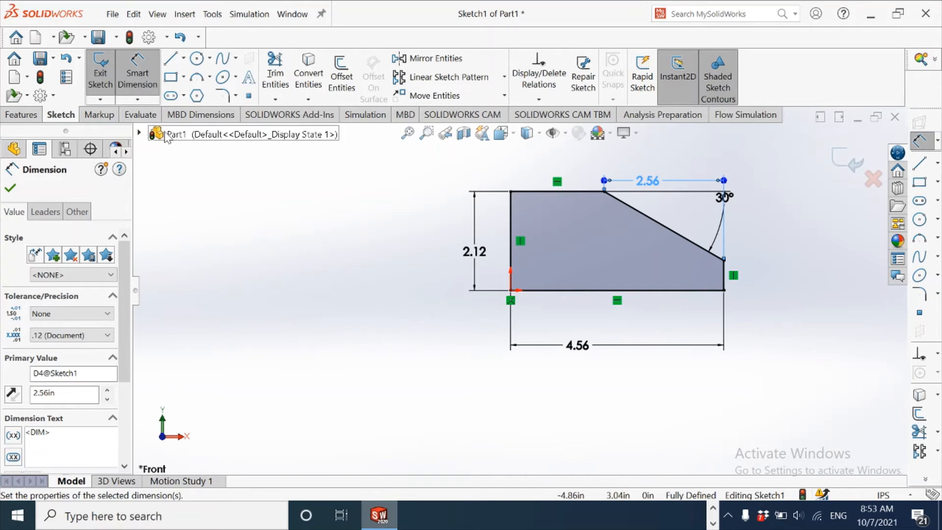
pyautogui.click(20, 115)
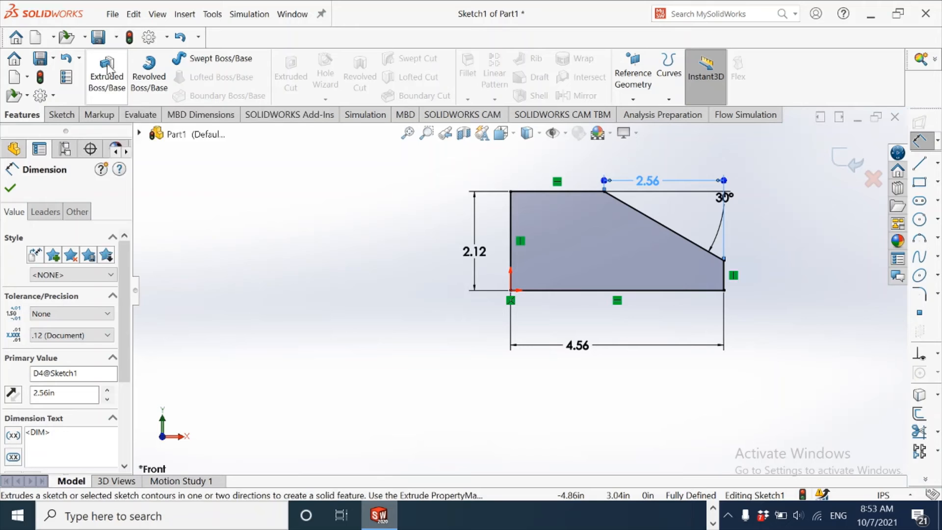
# - Extrude the profile to a blind depth, creating Boss-Extrude1
pyautogui.click(105, 71)
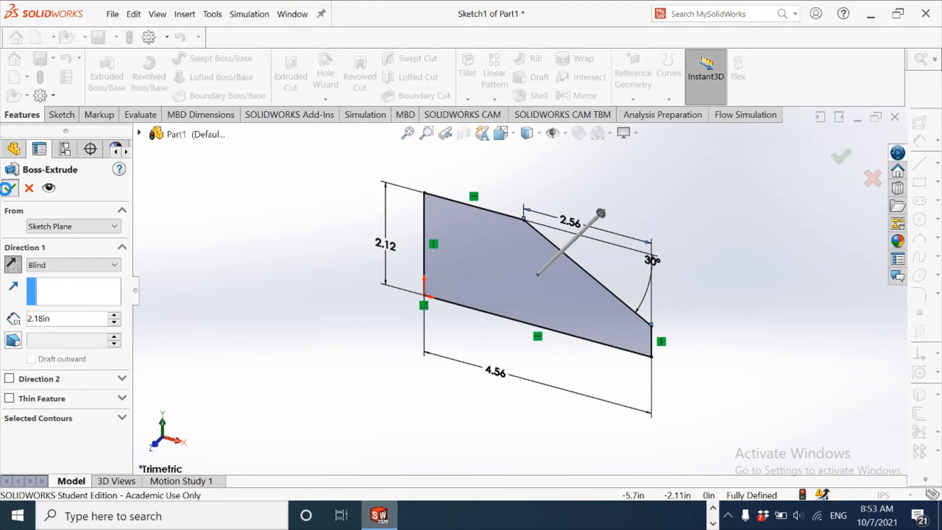
pyautogui.click(840, 157)
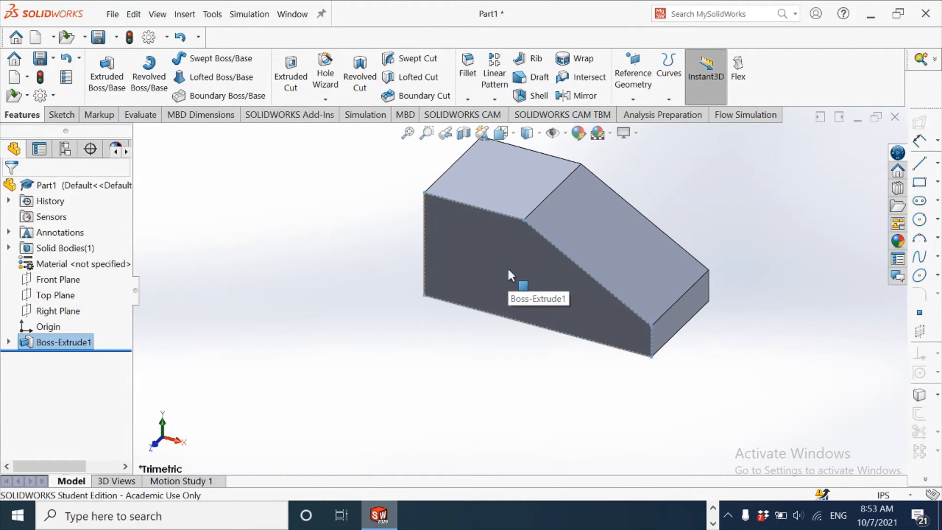
pyautogui.click(719, 229)
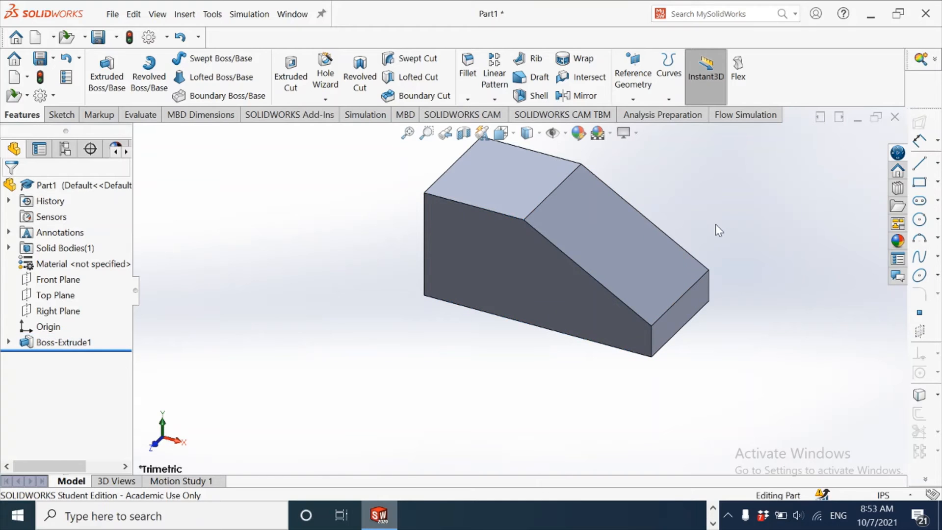
pyautogui.moveTo(631, 304)
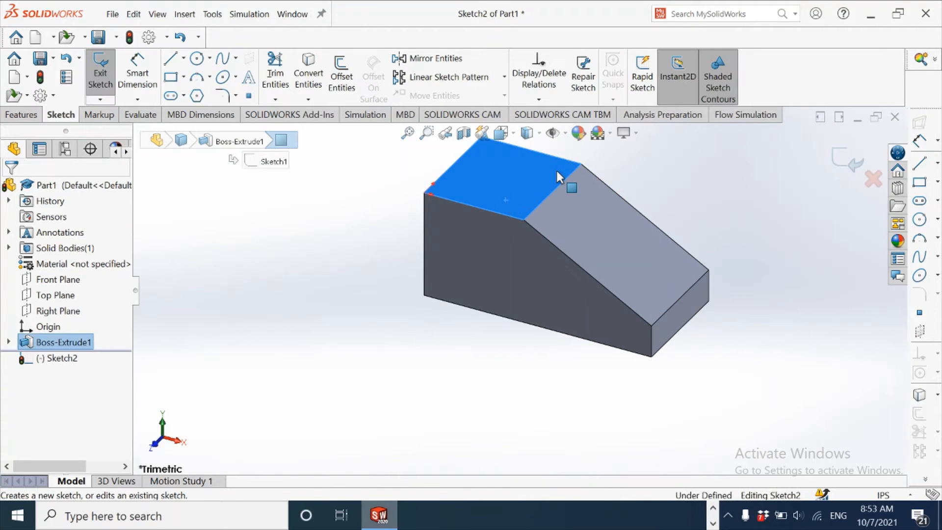
# - View the top-face sketch normal to the face
pyautogui.click(498, 133)
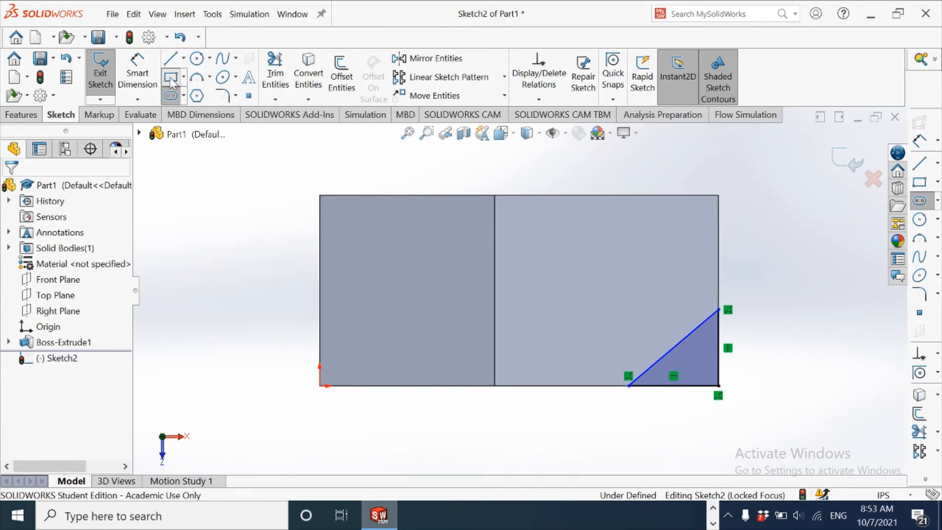
# - Add a corner rectangle for the notch dimensioned 1.50 wide by .38 high
pyautogui.click(172, 77)
pyautogui.write('1')
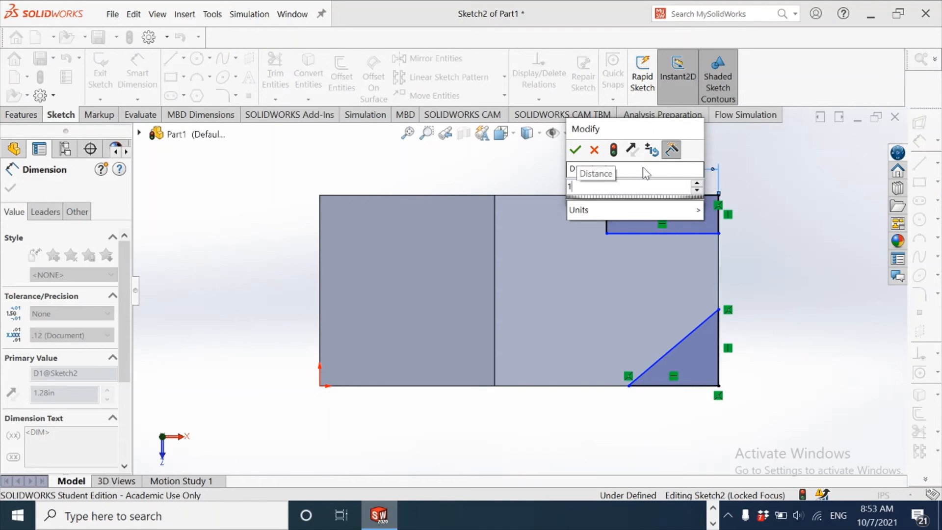
pyautogui.click(574, 149)
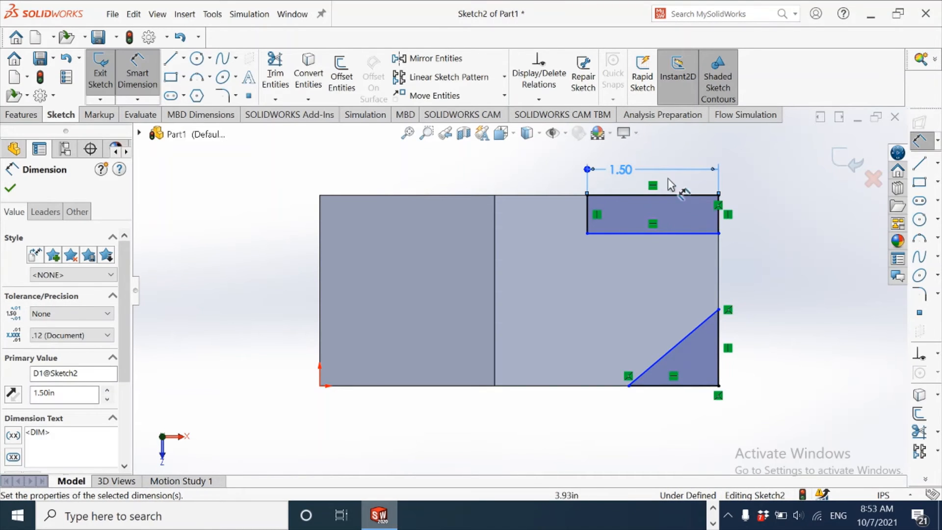
pyautogui.click(10, 189)
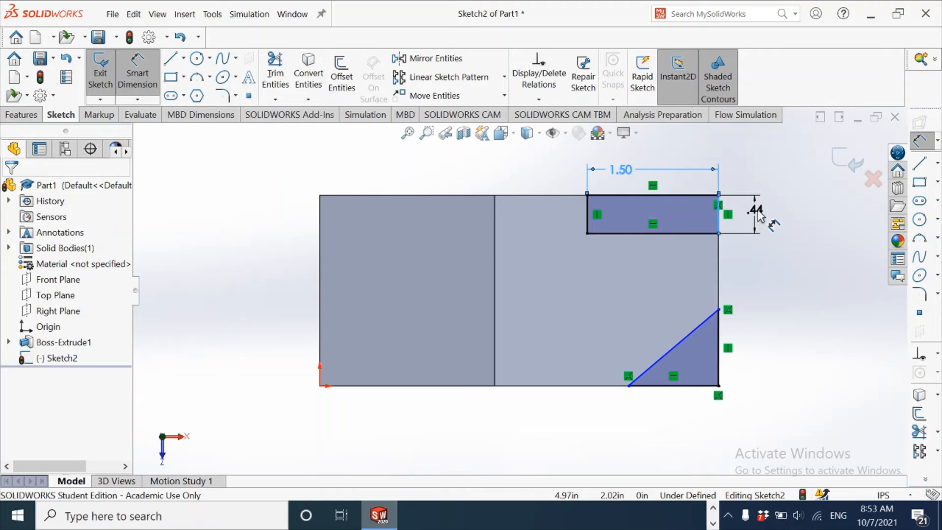
pyautogui.click(755, 213)
pyautogui.write('0.38')
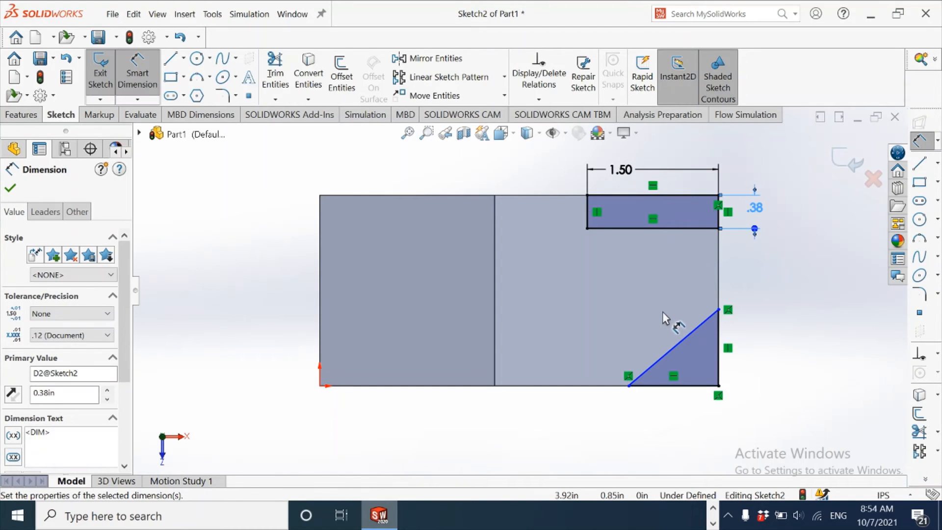
# - Dimension the slope triangle's vertical side
pyautogui.click(10, 189)
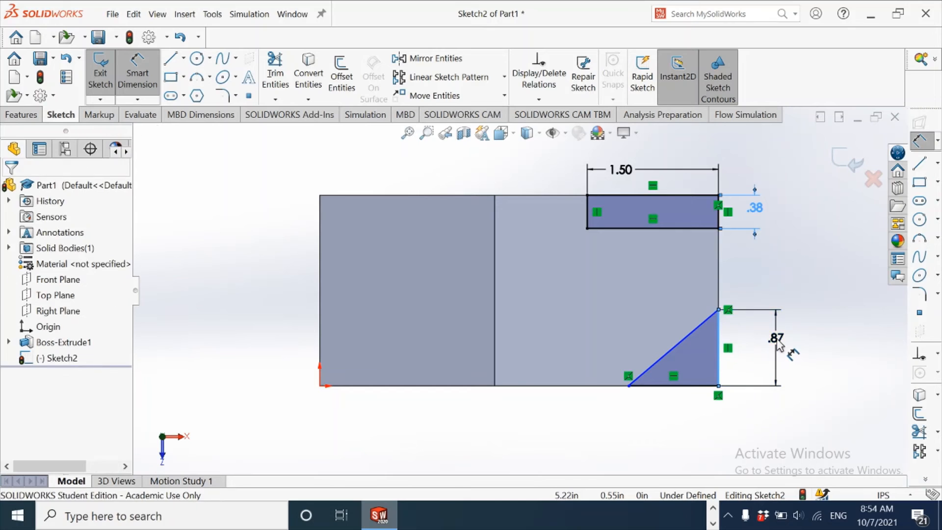
pyautogui.click(777, 336)
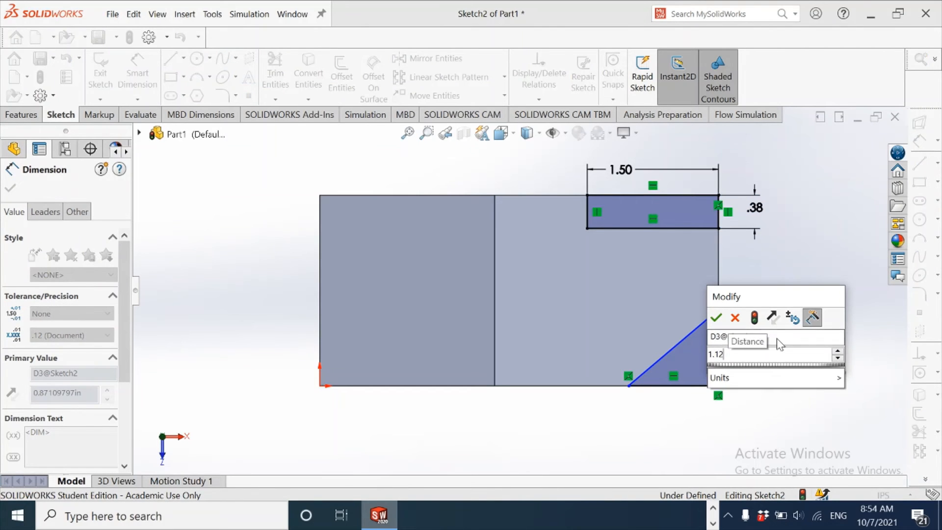
# - Set the triangle to 1.12 height at 45°, fully defining Sketch2
pyautogui.click(715, 318)
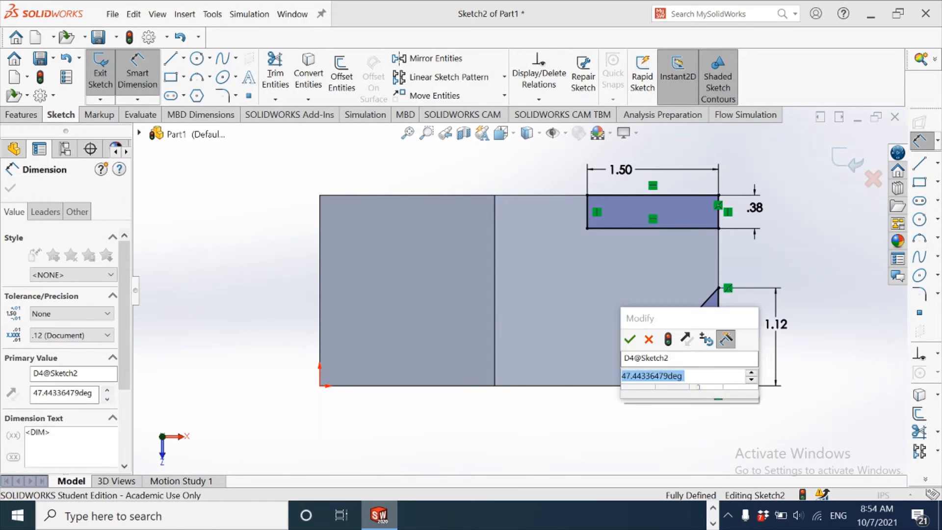
pyautogui.click(628, 339)
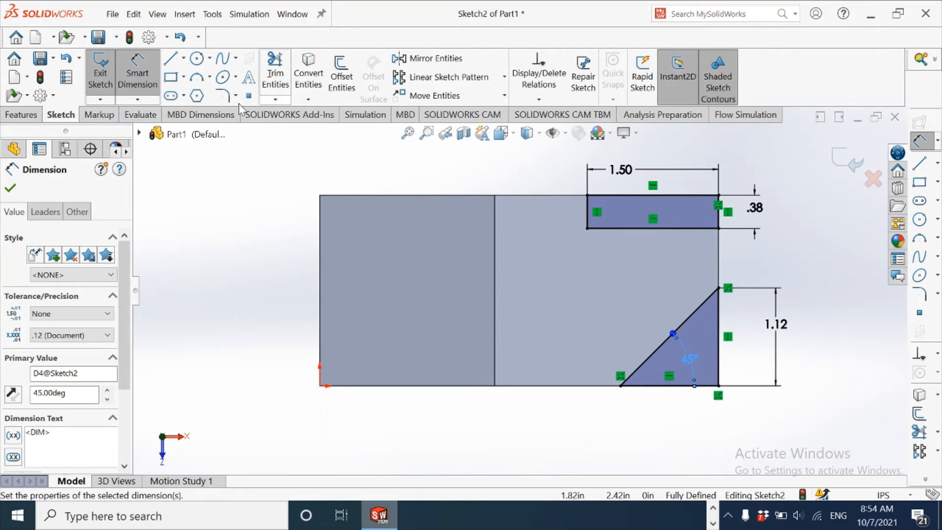
pyautogui.click(21, 115)
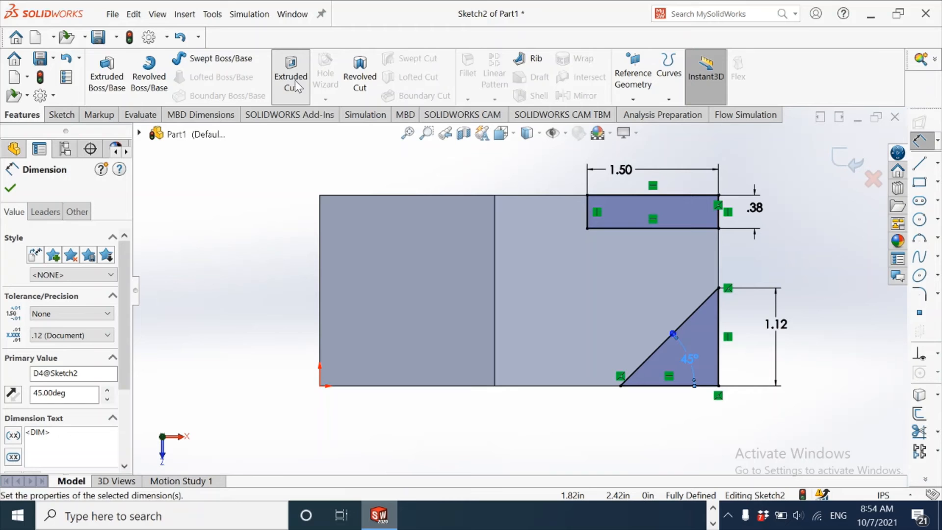
# - Cut the notch and slope Through All, creating Cut-Extrude1
pyautogui.click(291, 75)
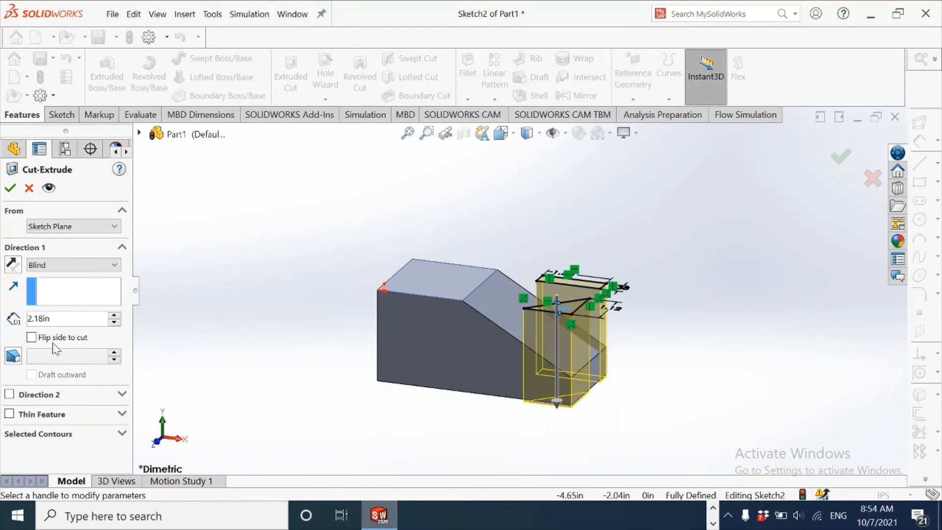
pyautogui.click(70, 265)
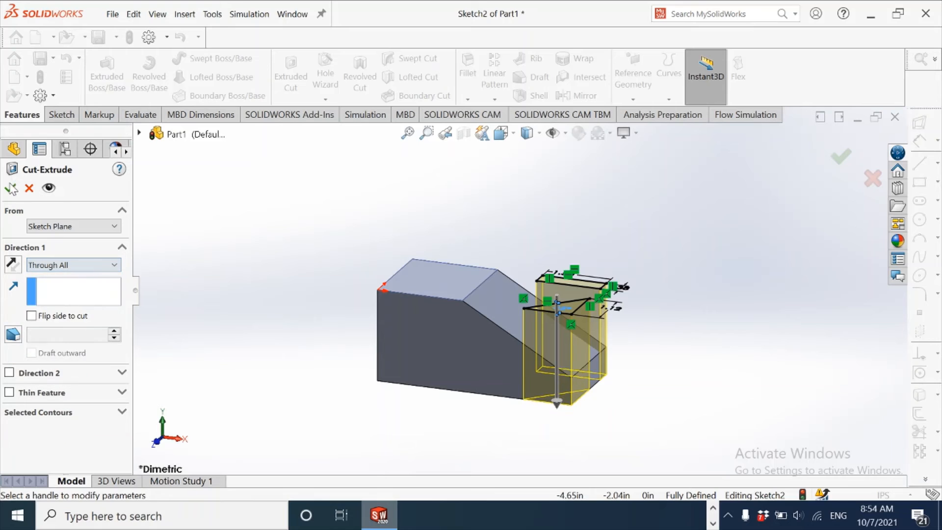
pyautogui.click(841, 157)
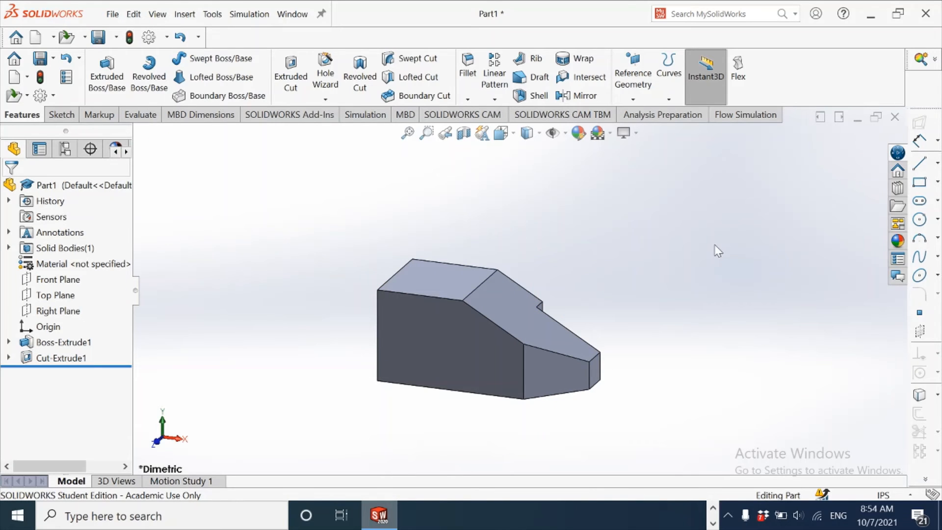
pyautogui.moveTo(542, 247)
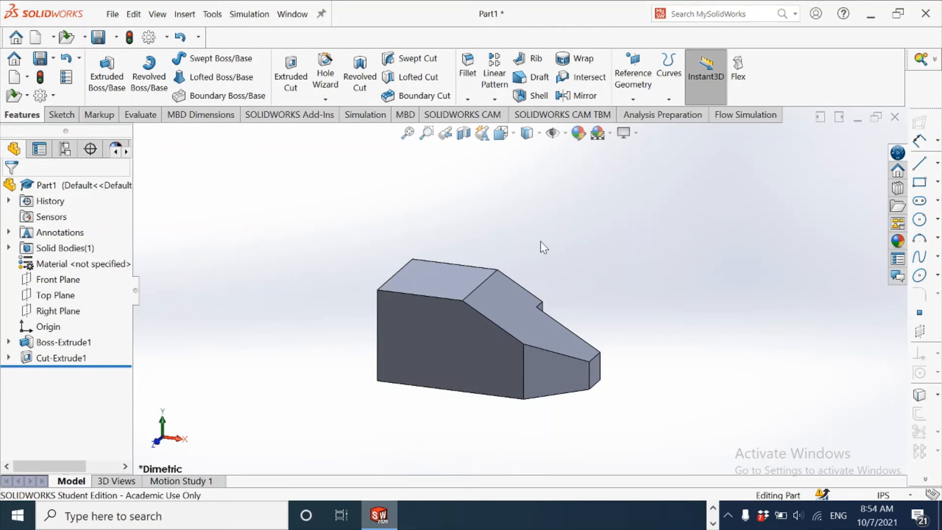
pyautogui.moveTo(324, 69)
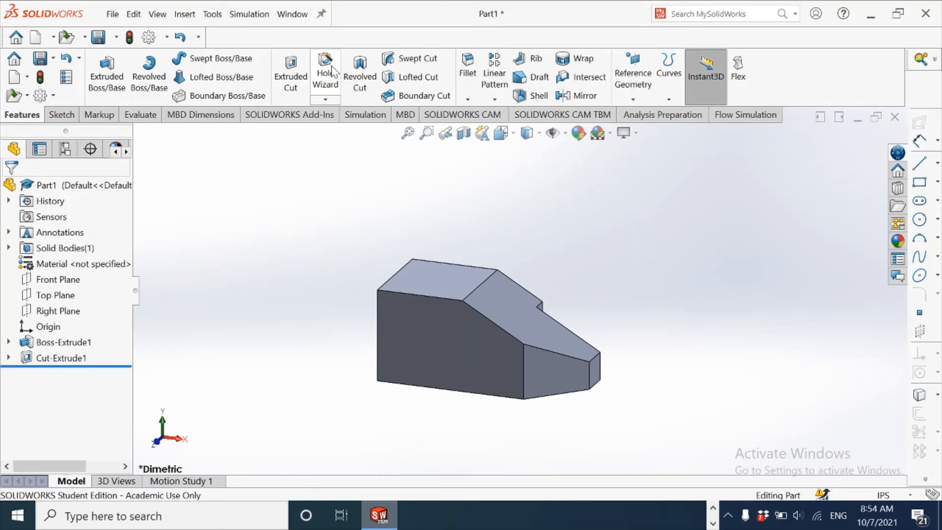
pyautogui.click(324, 71)
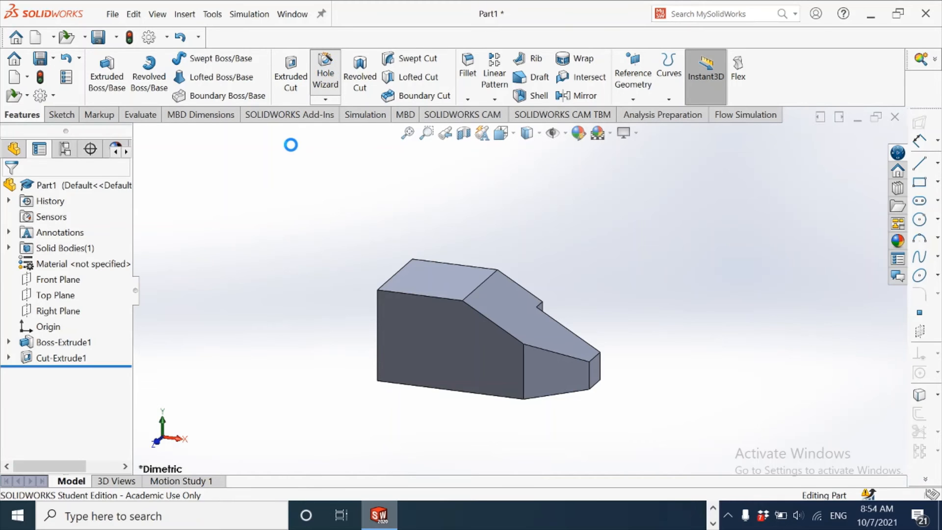
# - Choose an ANSI Inch flat-head countersink hole with custom sizing enabled
pyautogui.click(325, 72)
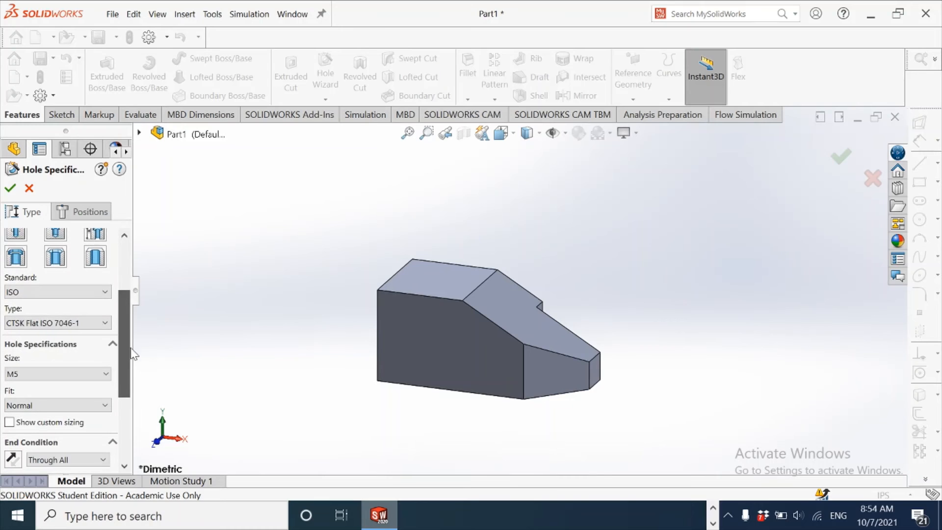
pyautogui.click(57, 283)
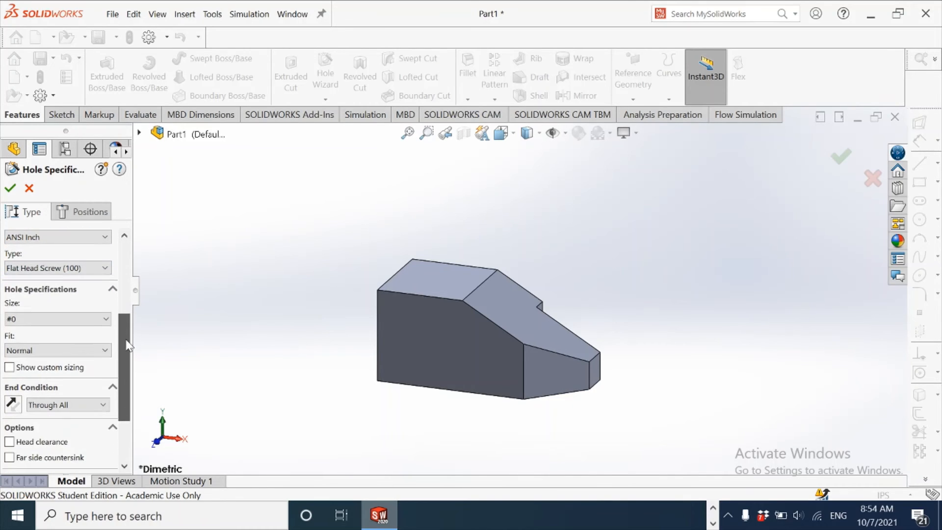
pyautogui.click(10, 359)
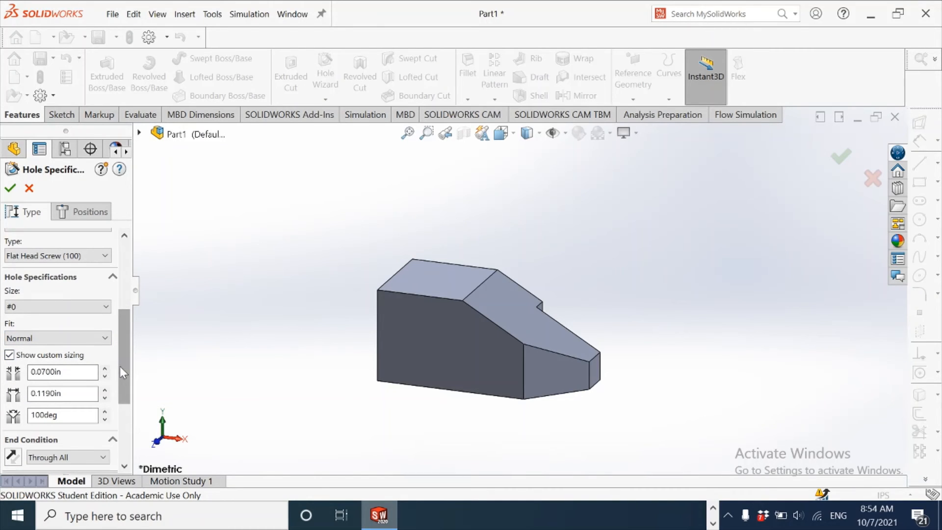
pyautogui.scroll(-3)
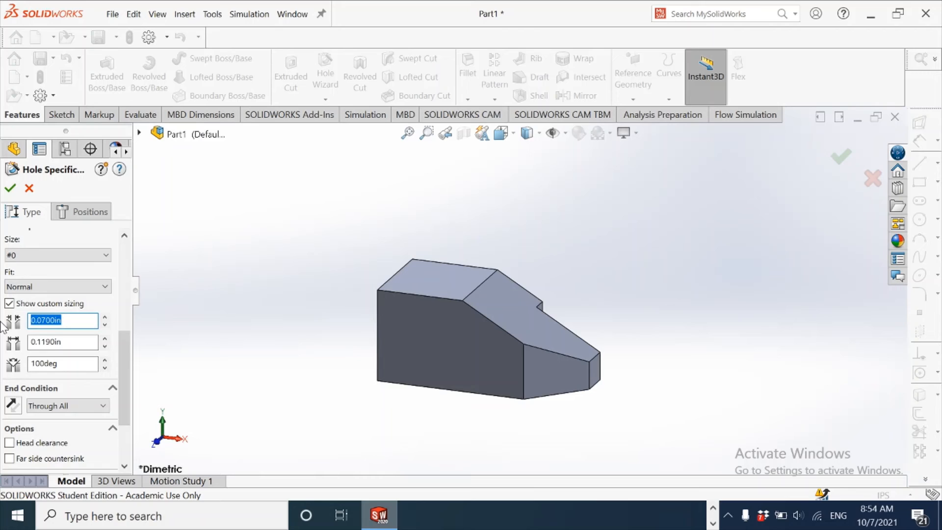
# - Enter 0.62 hole size and 90° countersink angle, then move to hole positioning
pyautogui.write('.62')
pyautogui.click(63, 342)
pyautogui.write('1.2500')
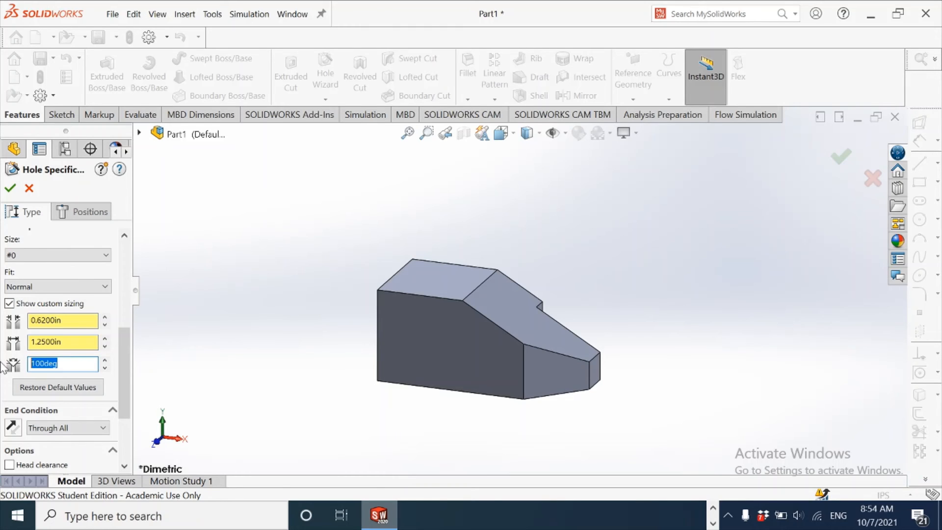
pyautogui.write('90')
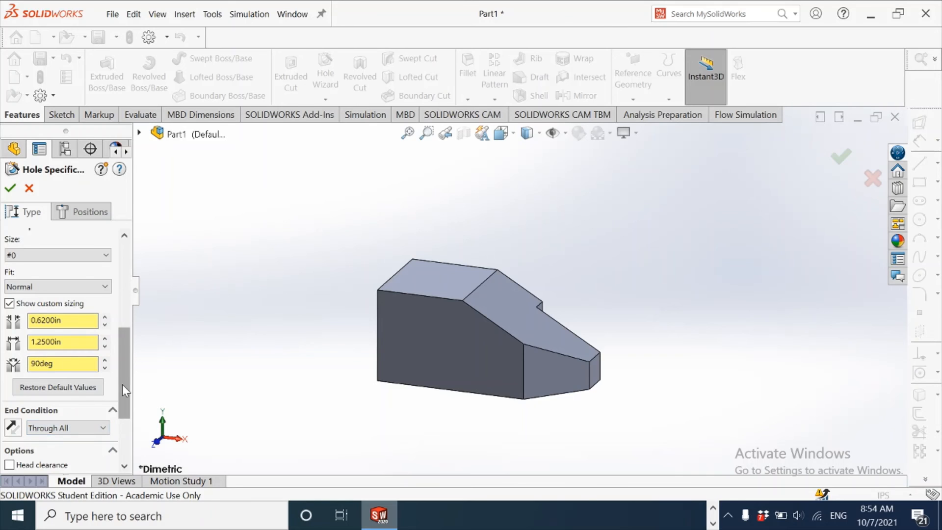
pyautogui.scroll(-3)
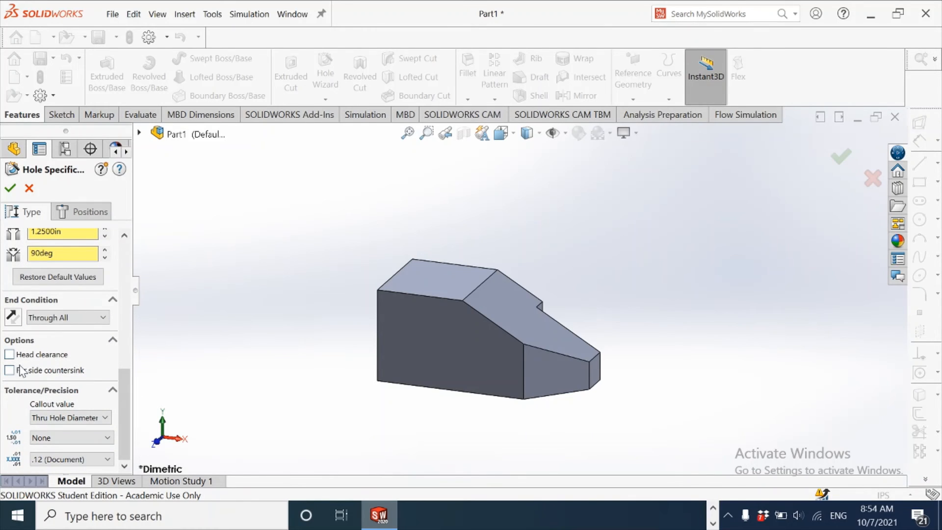
pyautogui.click(90, 212)
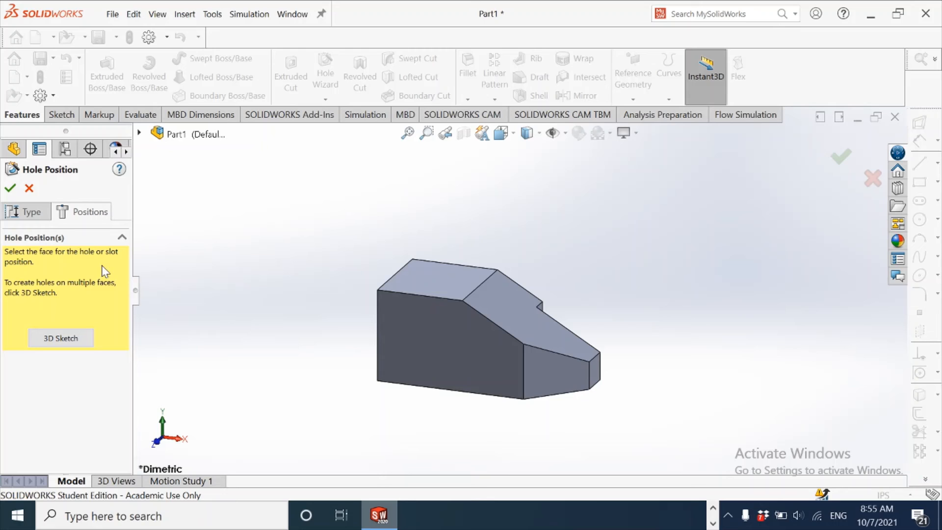
# - Place the hole centre point on the block's top face and view it normal-to
pyautogui.click(427, 277)
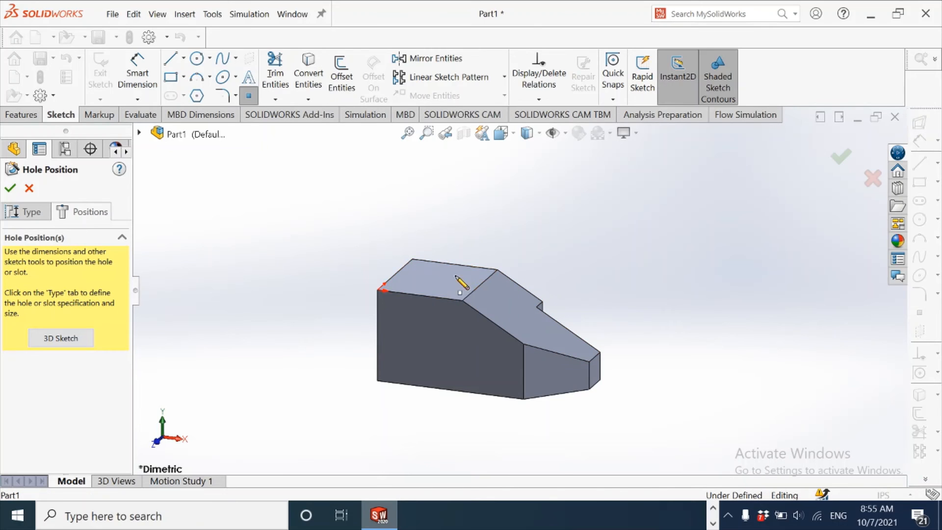
pyautogui.click(430, 281)
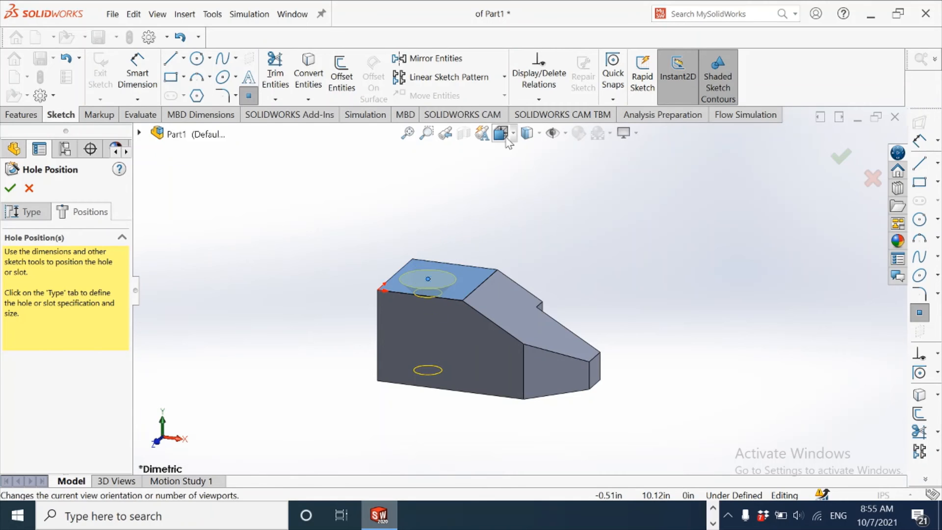
pyautogui.click(513, 132)
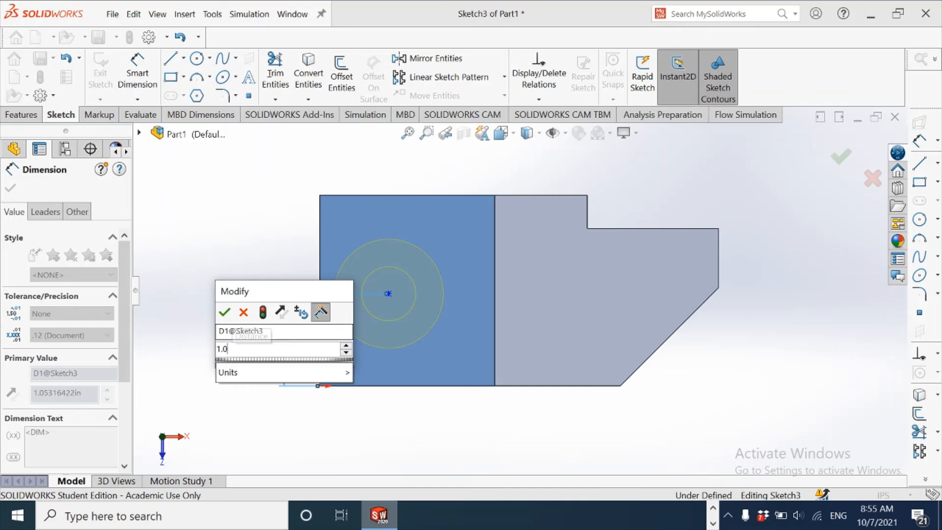
# - Fix the hole centre at 1.00 in and 1.09 in from the edges and accept the Hole Wizard
pyautogui.click(224, 312)
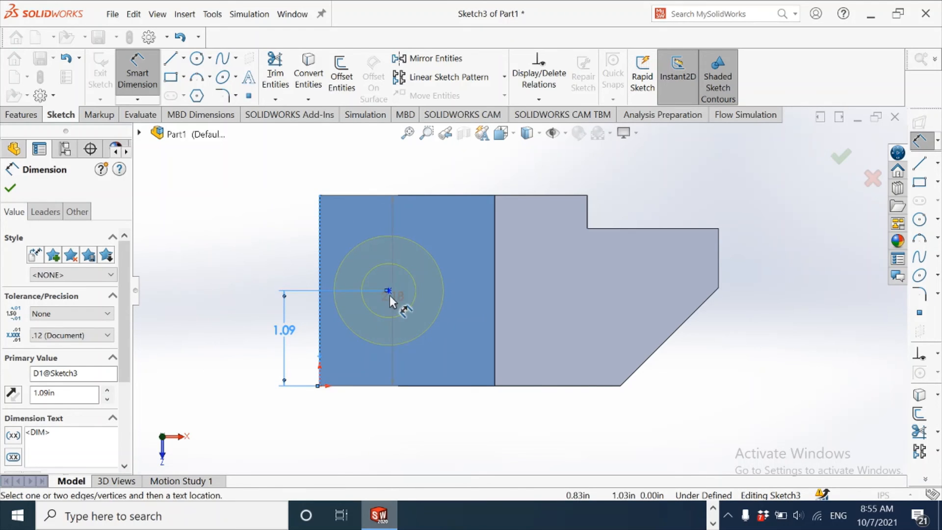
pyautogui.click(389, 291)
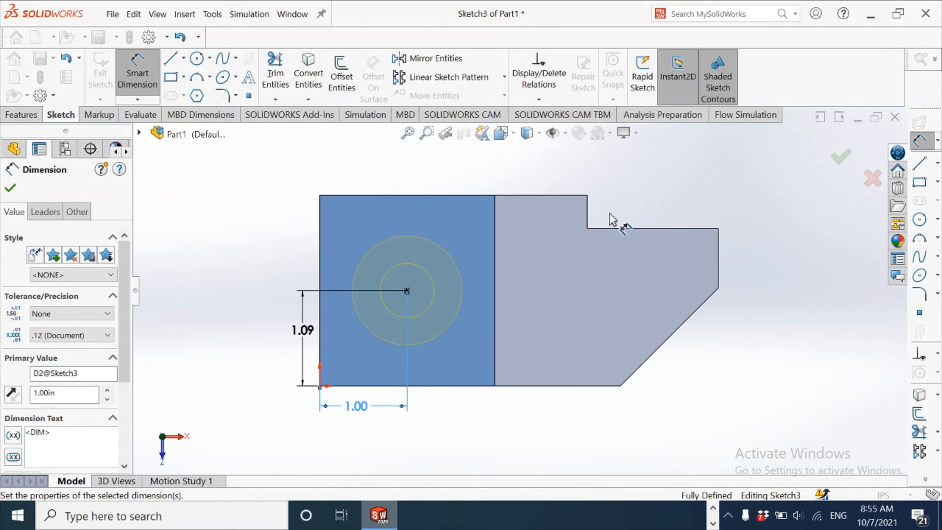
pyautogui.click(9, 189)
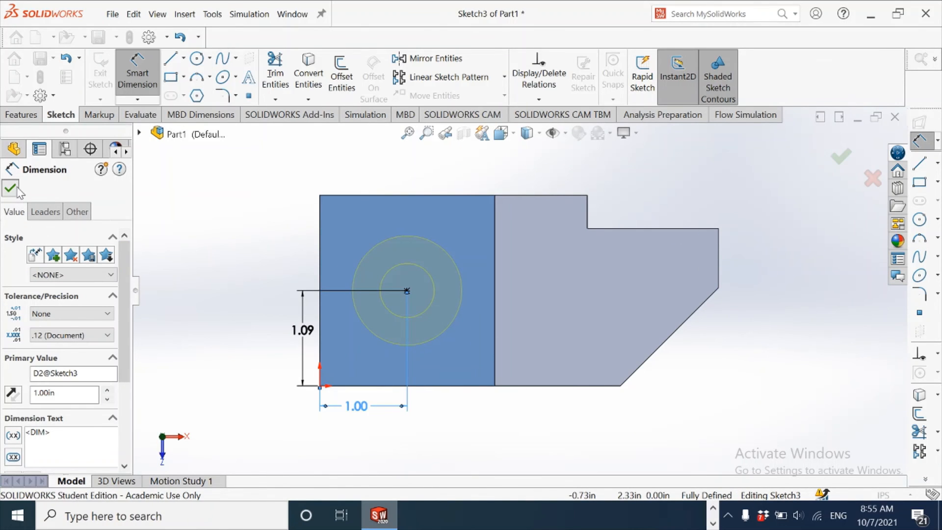
pyautogui.click(10, 188)
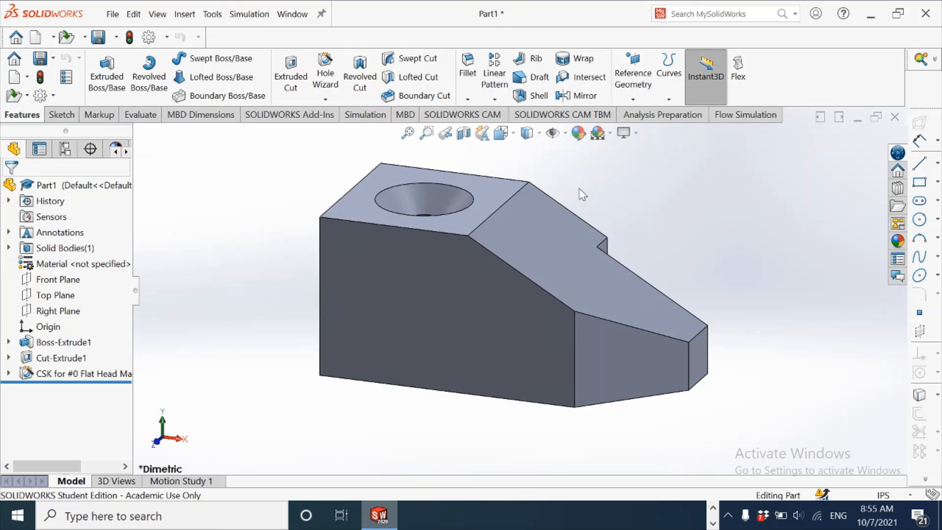
pyautogui.moveTo(423, 150)
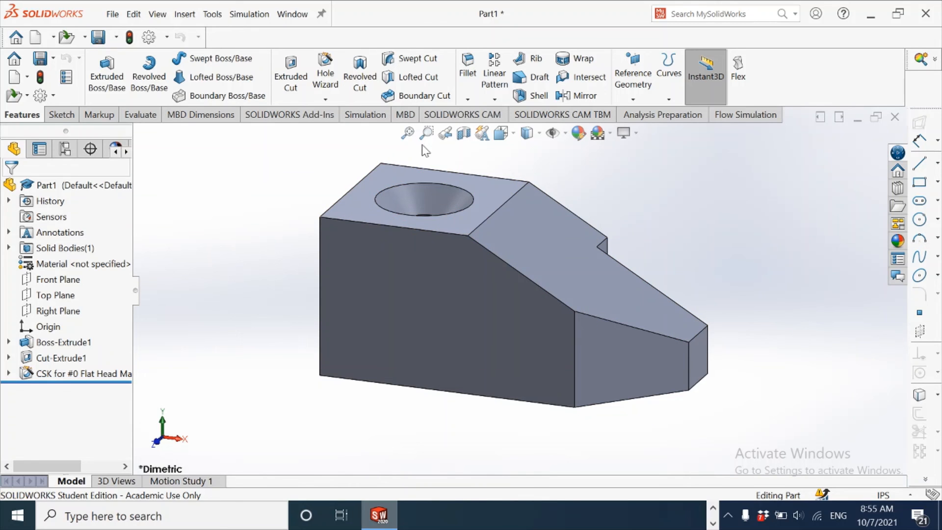
pyautogui.click(462, 132)
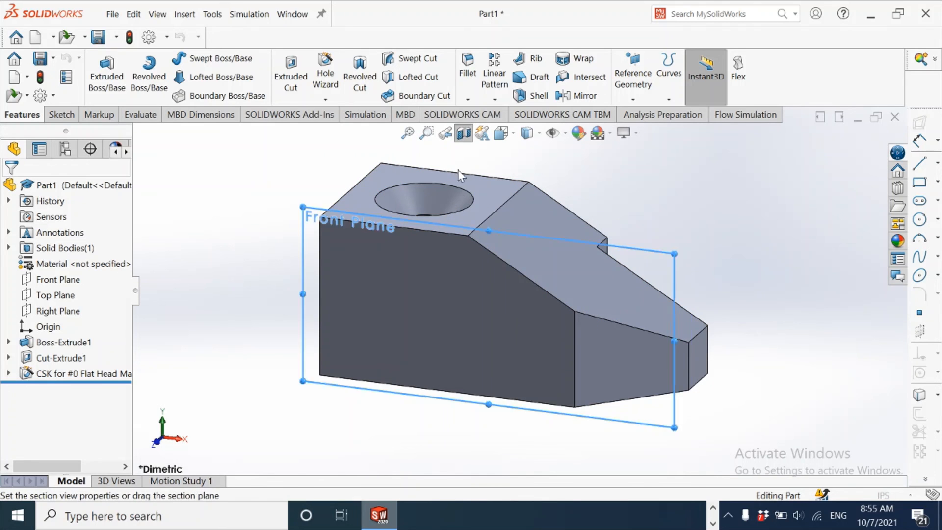
# - Create a Section View along the Front Plane to expose the countersunk hole profile
pyautogui.click(462, 132)
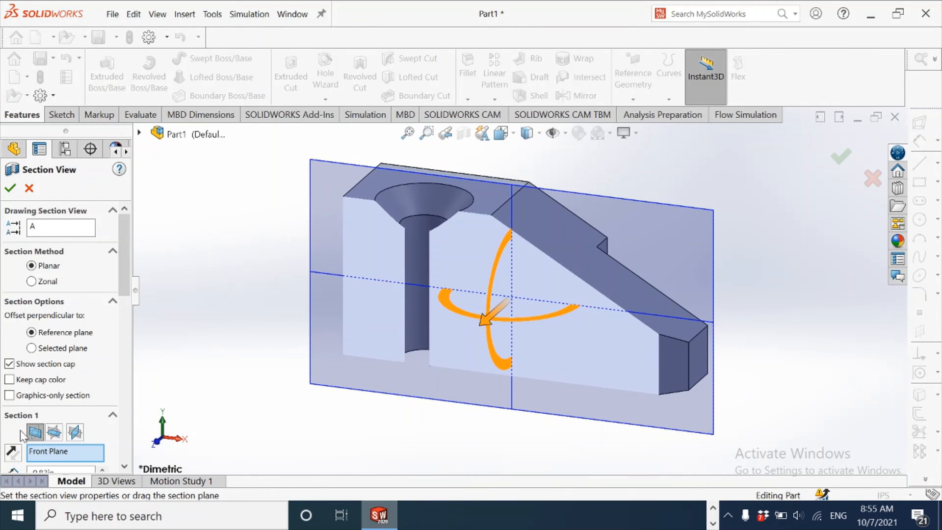
pyautogui.moveTo(429, 360)
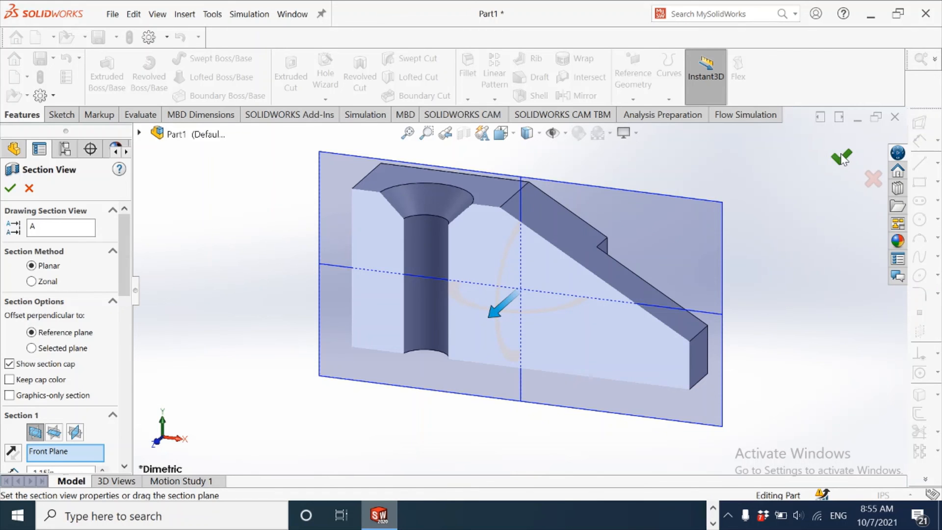
pyautogui.click(10, 188)
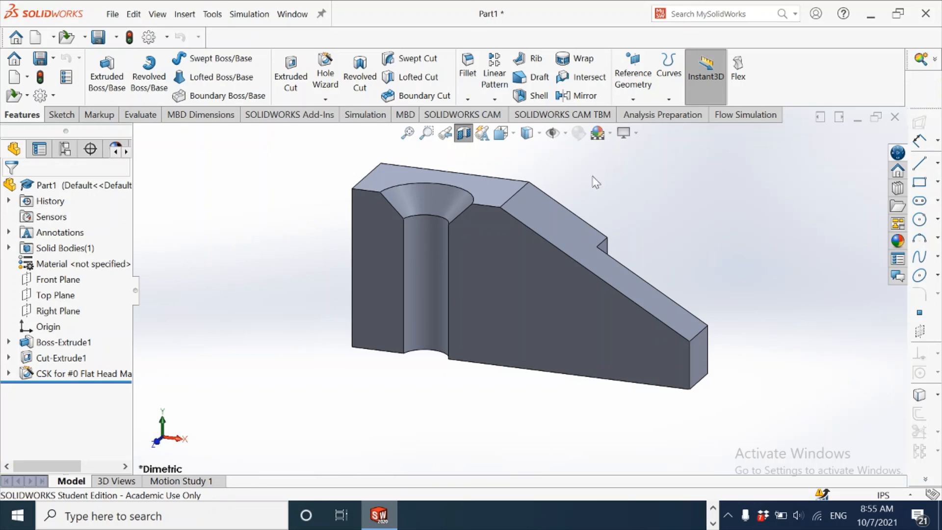
pyautogui.moveTo(463, 134)
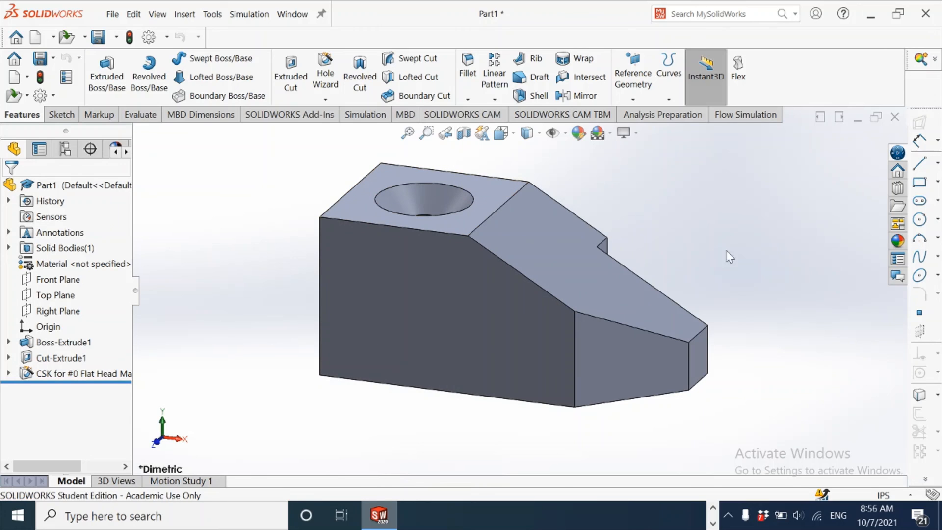
pyautogui.moveTo(691, 294)
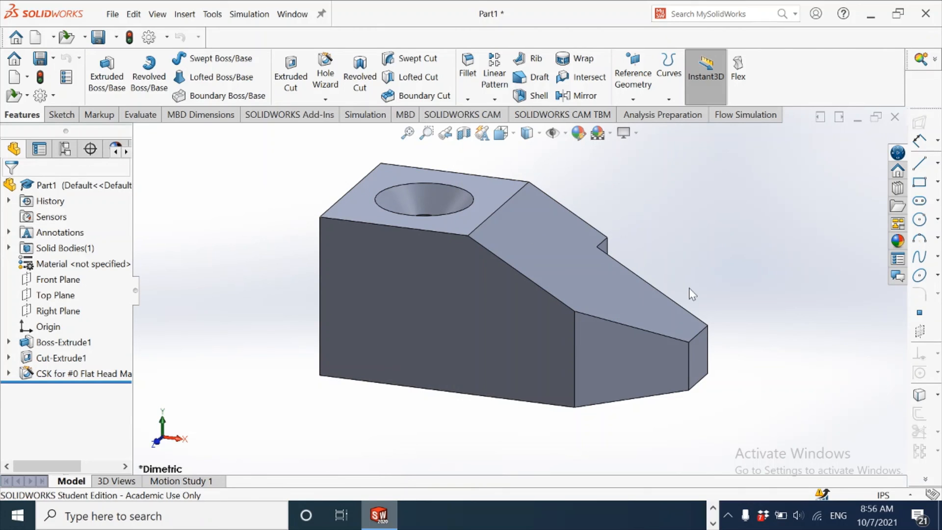